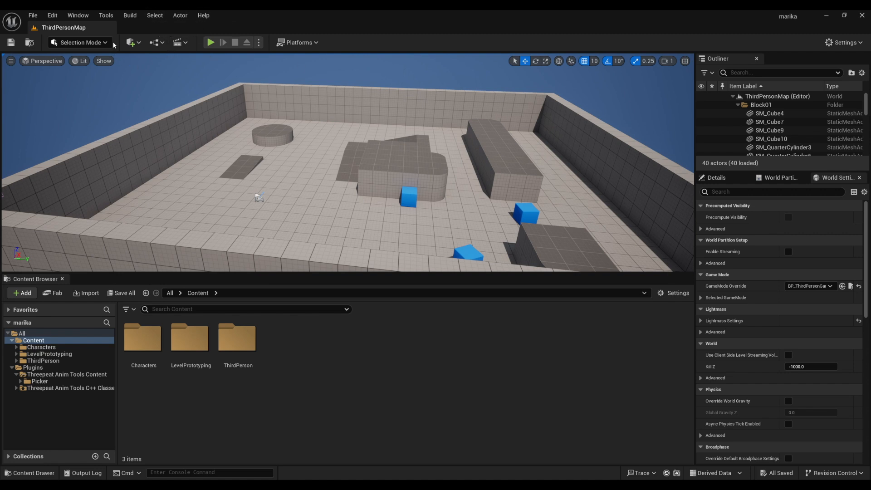
mouse_move(32, 15)
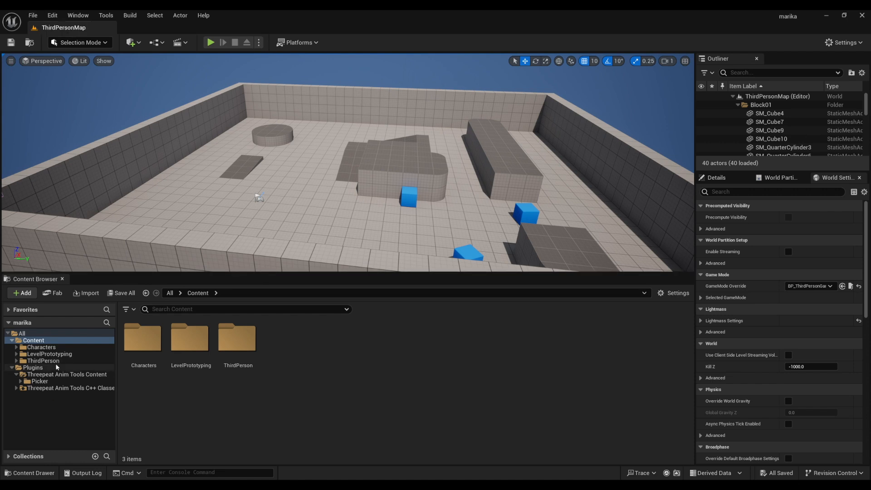
Create a new untitled level from the Basic template via File > New Level.
click(32, 15)
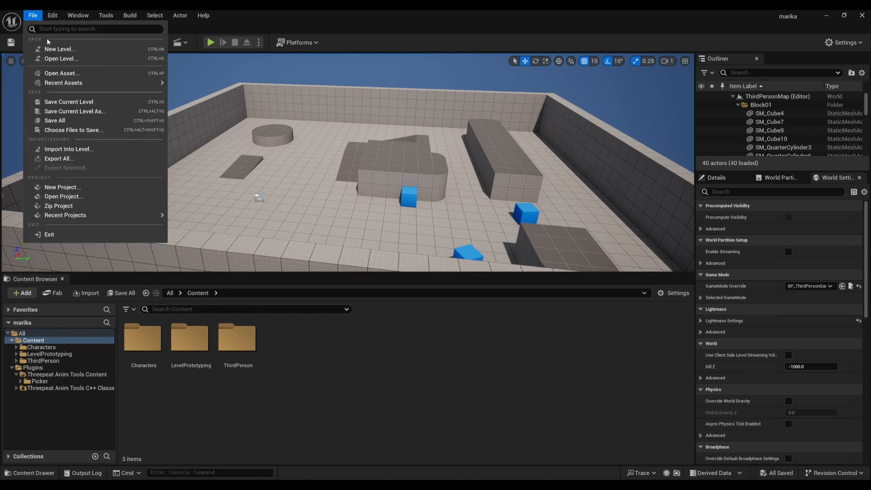
click(60, 49)
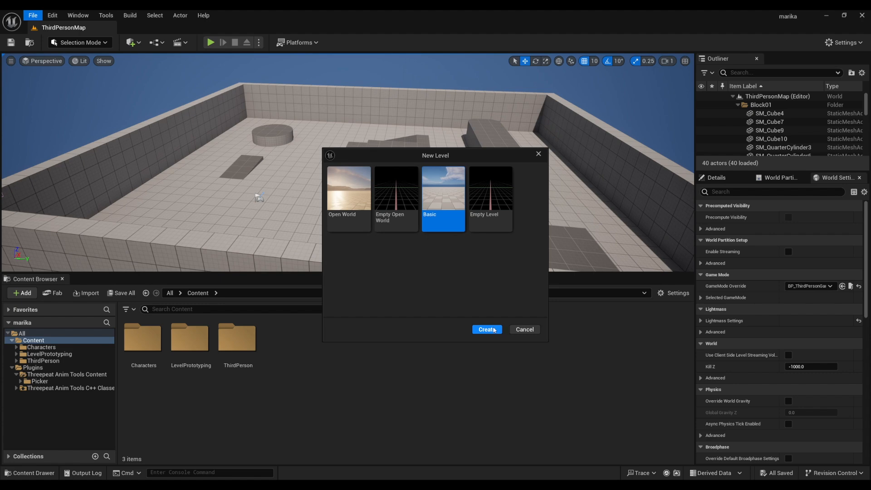
click(486, 329)
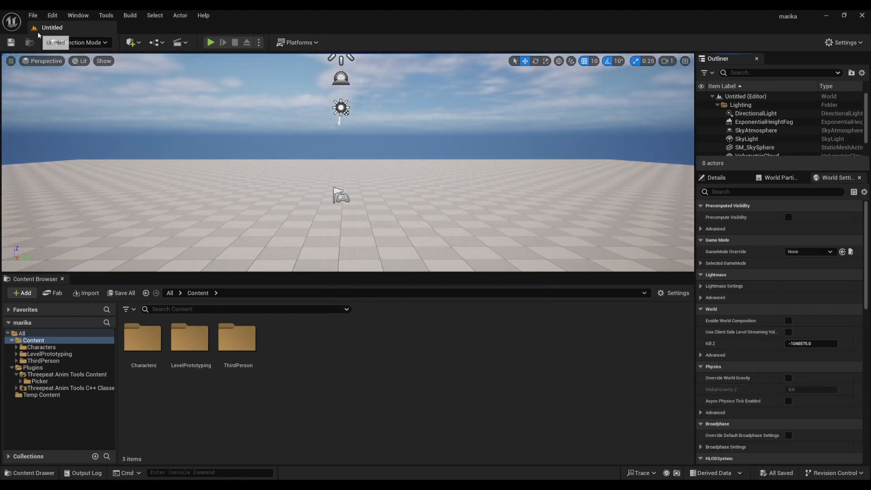
Save the current level as 'animation_workspace' in the Content folder.
click(32, 15)
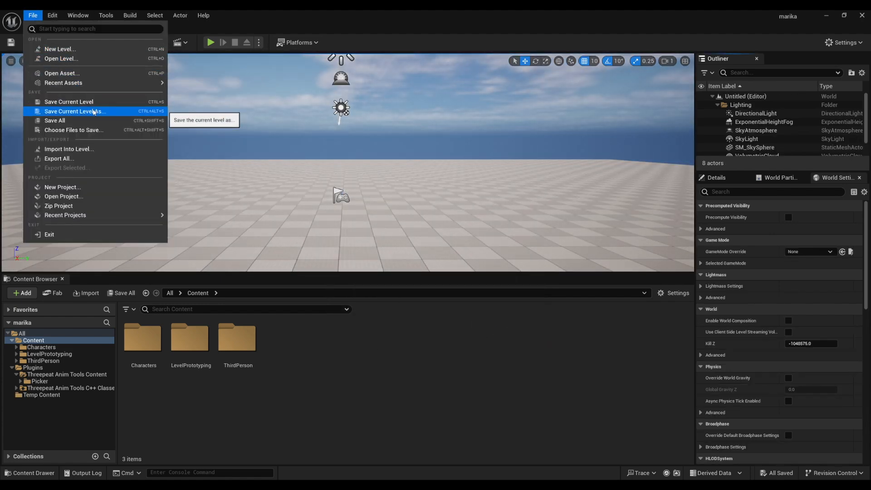
click(75, 111)
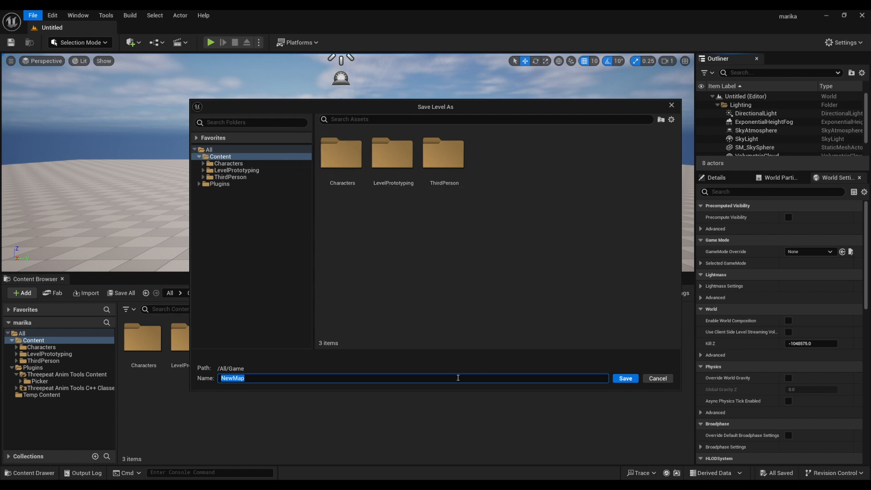
text(animation_)
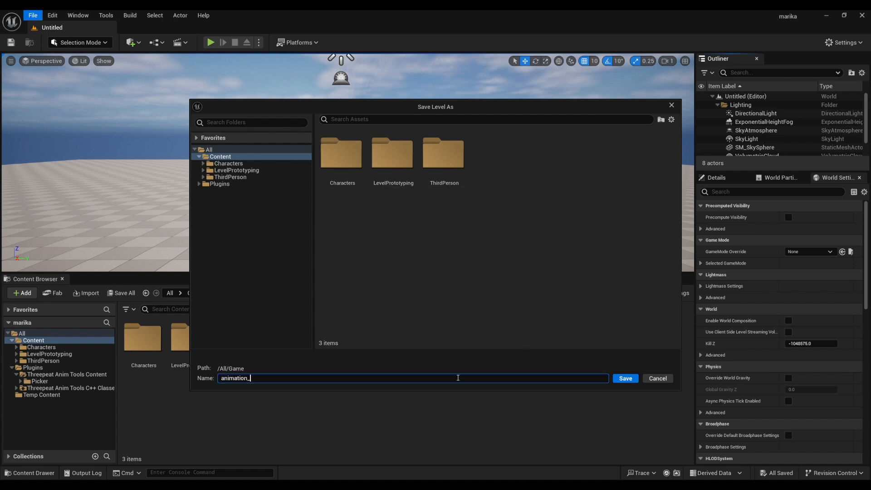
text(workspace)
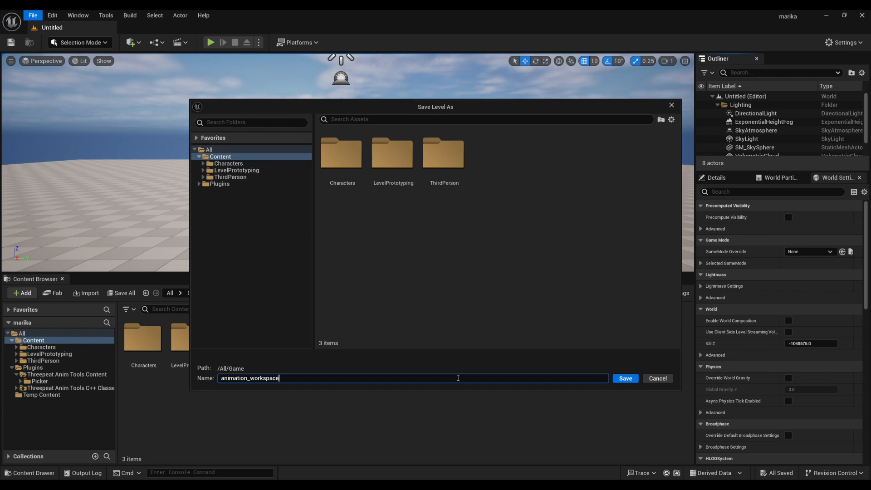
click(624, 378)
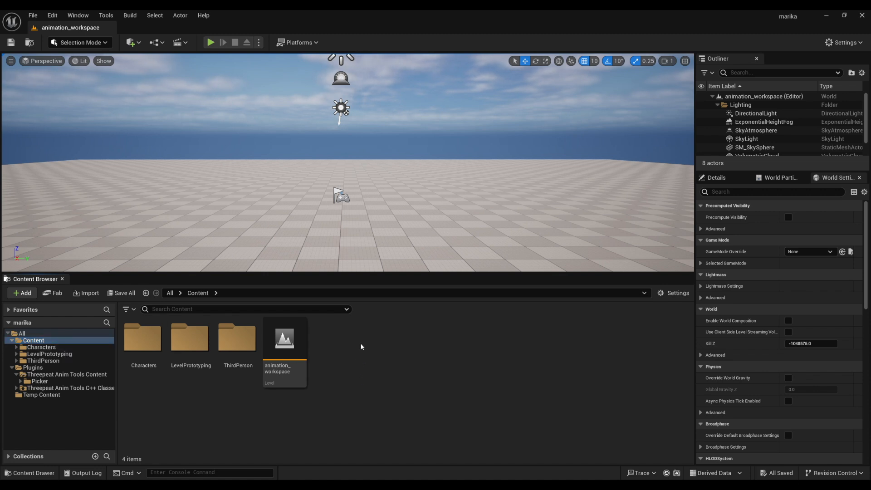
Create nested Animation, Workspace and Locomotion folders, opening each in turn.
click(21, 292)
text(Animation)
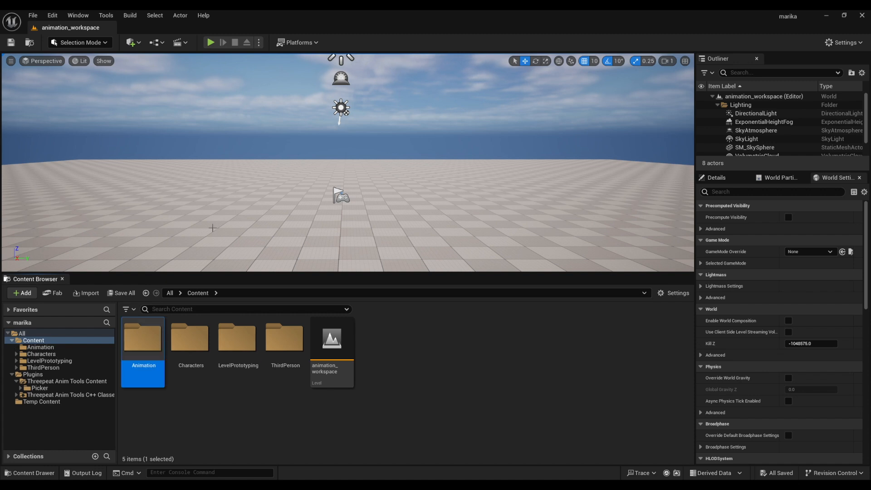
double_click(143, 339)
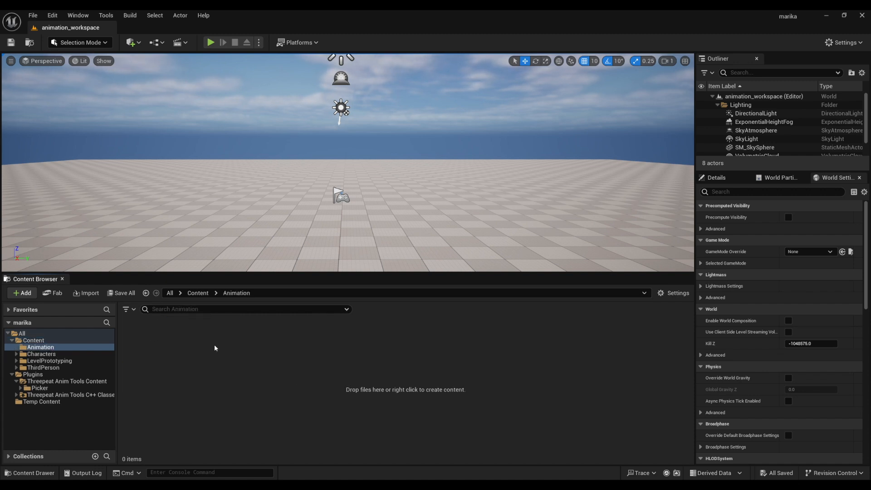
mouse_move(217, 349)
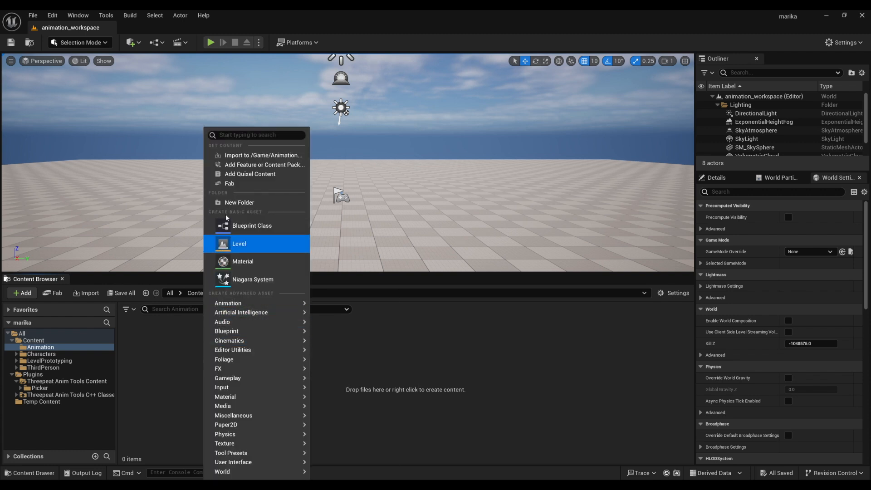
click(239, 202)
text(Workspace)
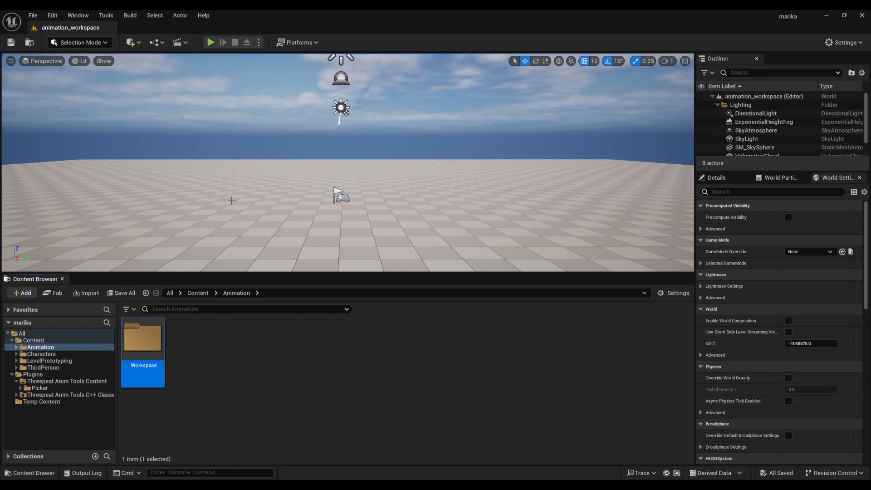
double_click(143, 342)
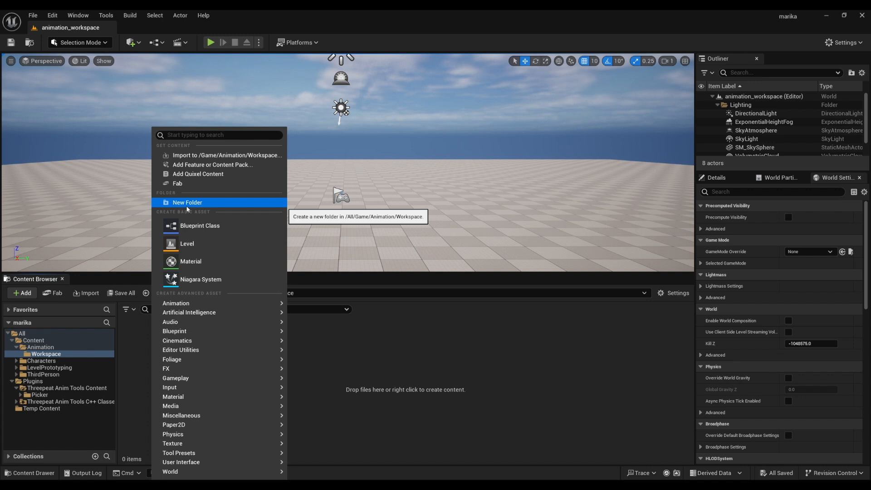
click(187, 202)
text(Locomotion)
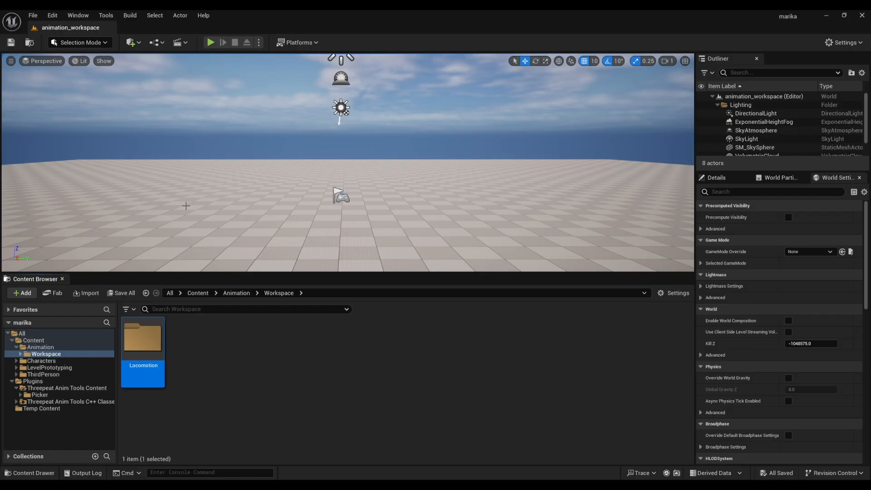
click(210, 43)
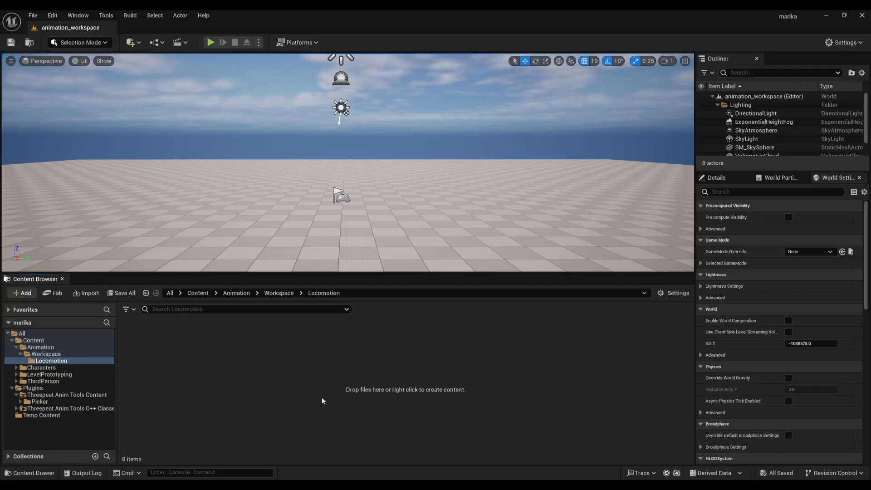
mouse_move(247, 379)
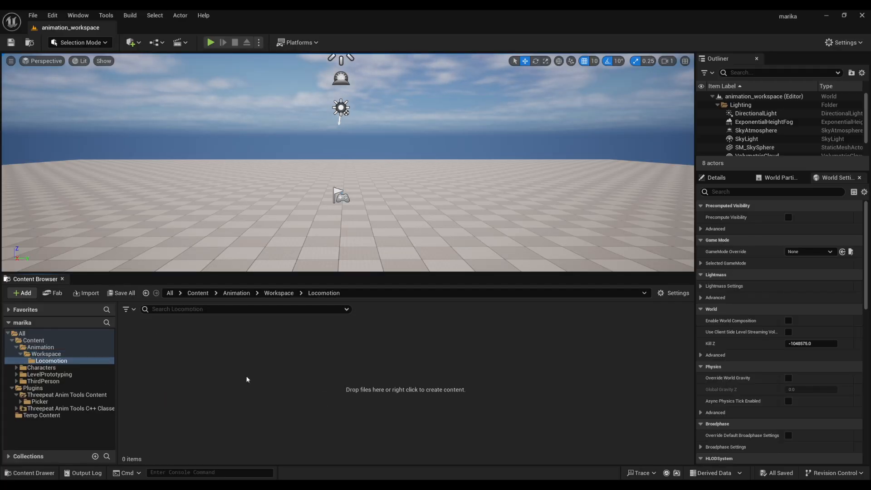
mouse_move(84, 391)
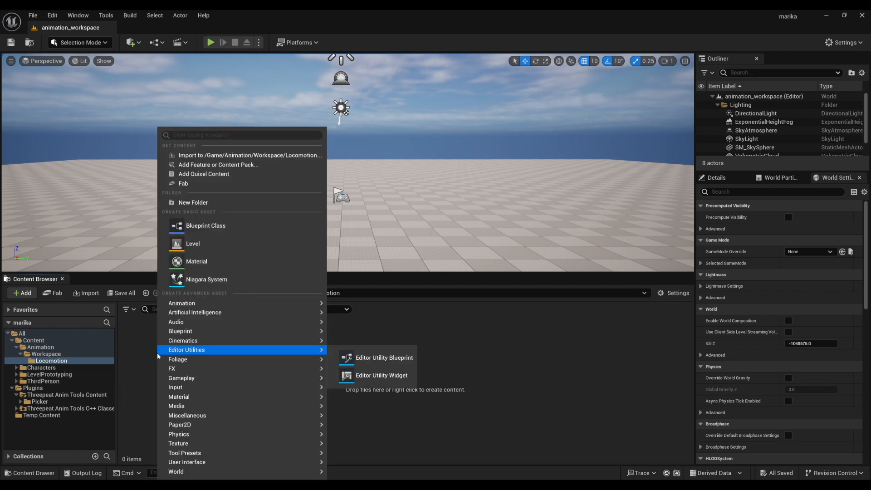
mouse_move(181, 331)
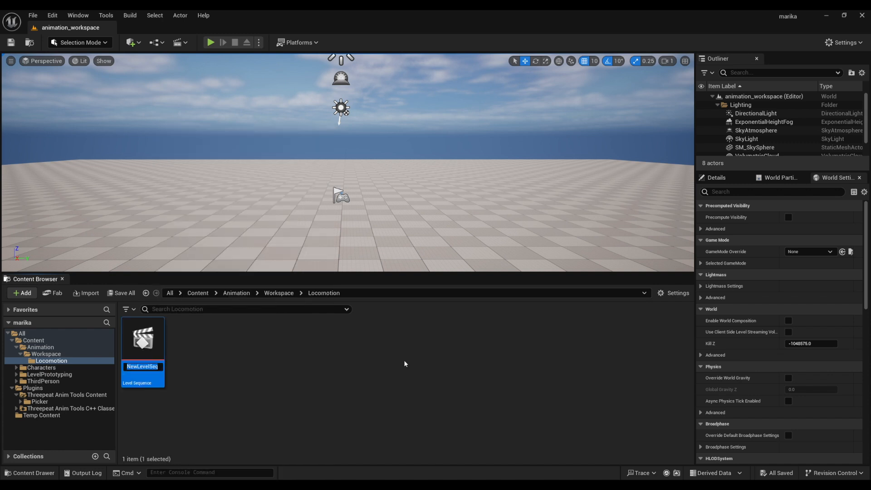
Name the new level sequence LS_idle and open it in Sequencer.
text(LS_idle)
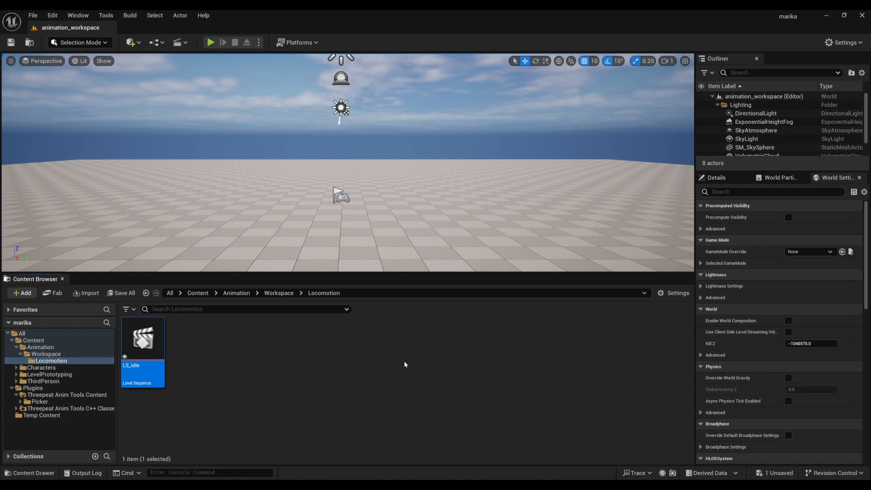
double_click(142, 338)
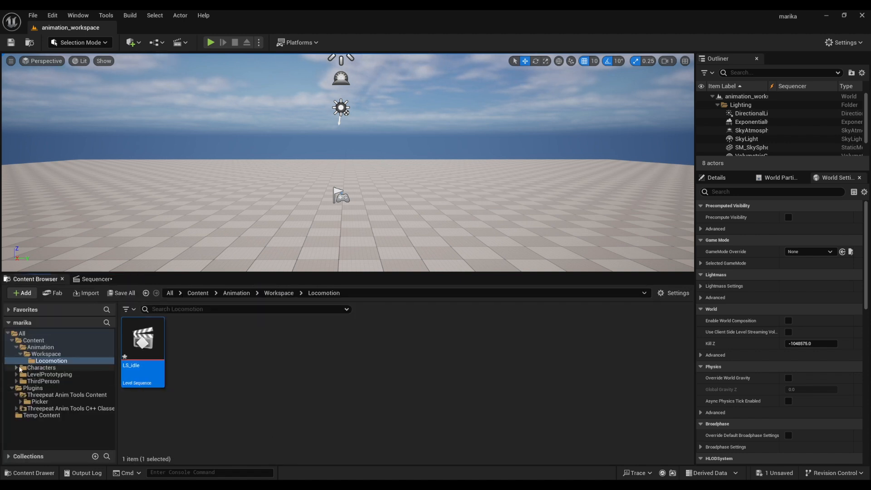
Add the CR_Mannequin_Body control rig from the mannequin Rigs folder to LS_idle.
click(47, 381)
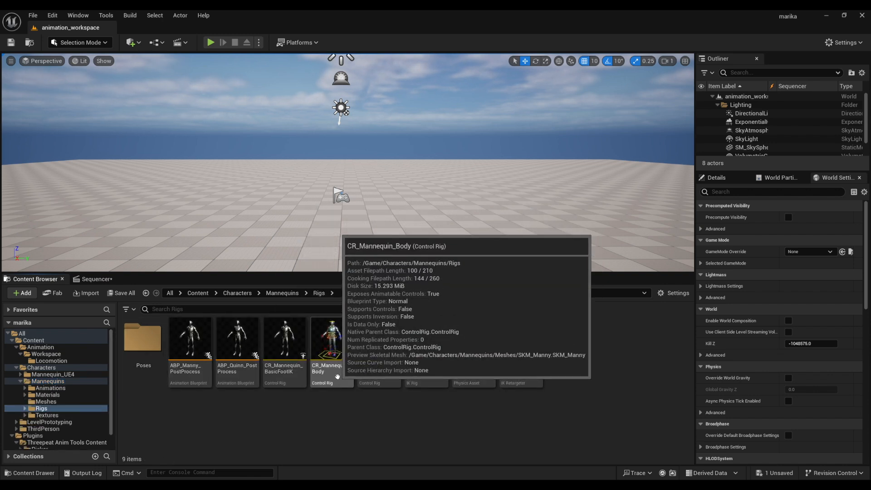
click(322, 339)
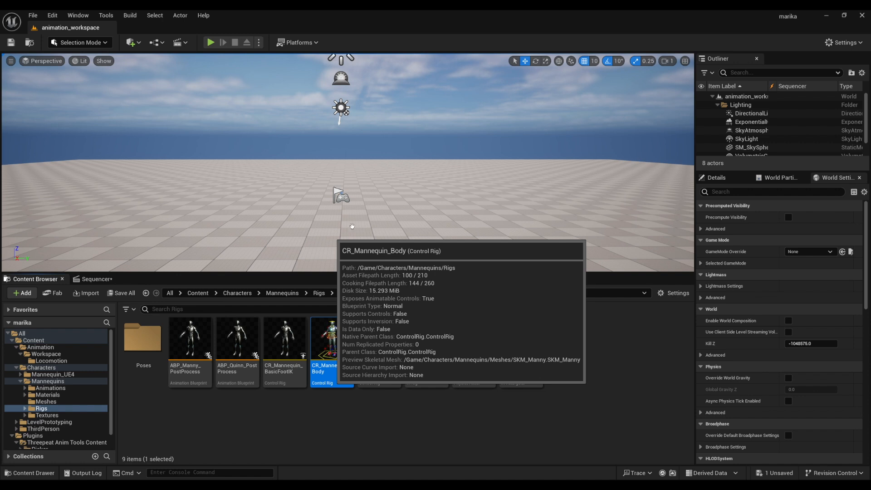
double_click(323, 338)
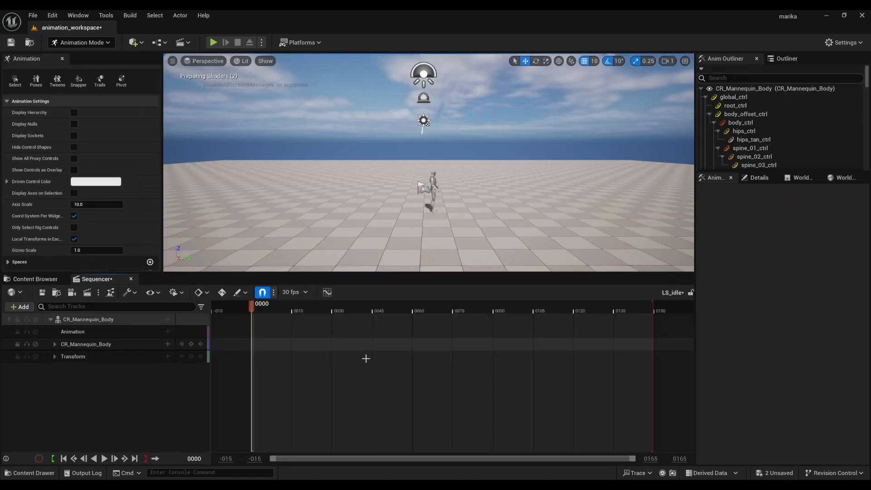
click(87, 319)
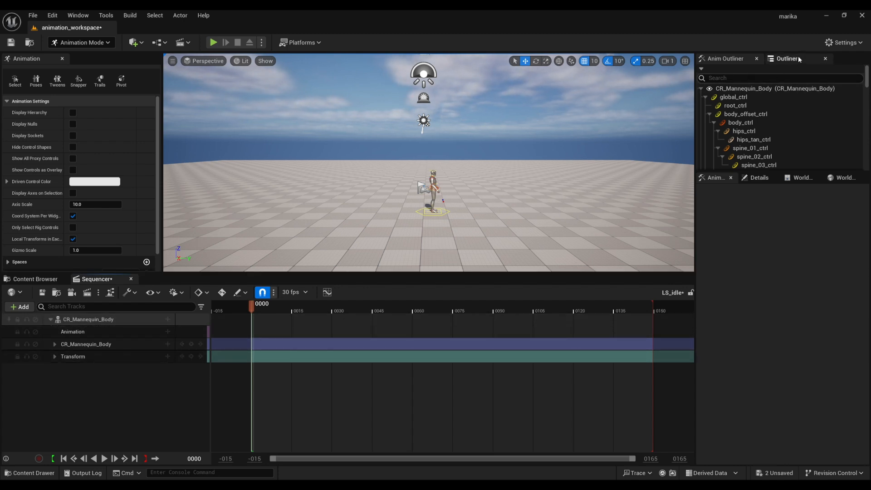
Select PlayerStart in the Outliner and browse back to the Locomotion folder.
click(786, 59)
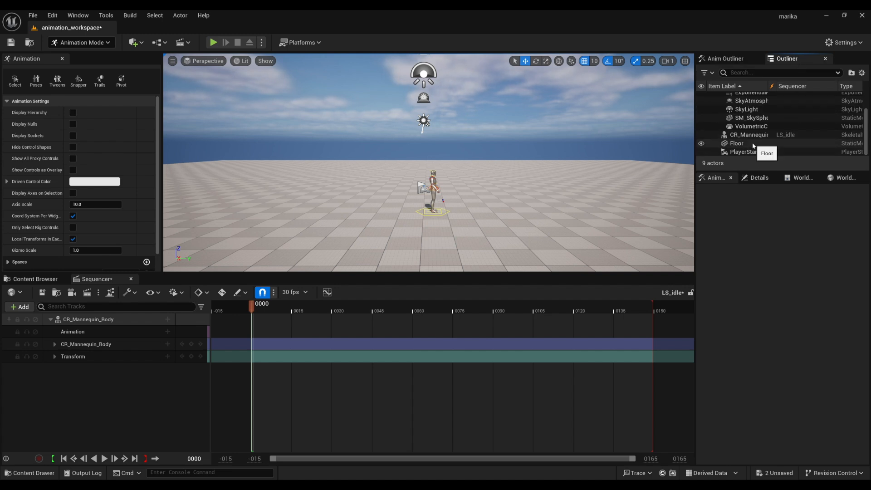
click(749, 135)
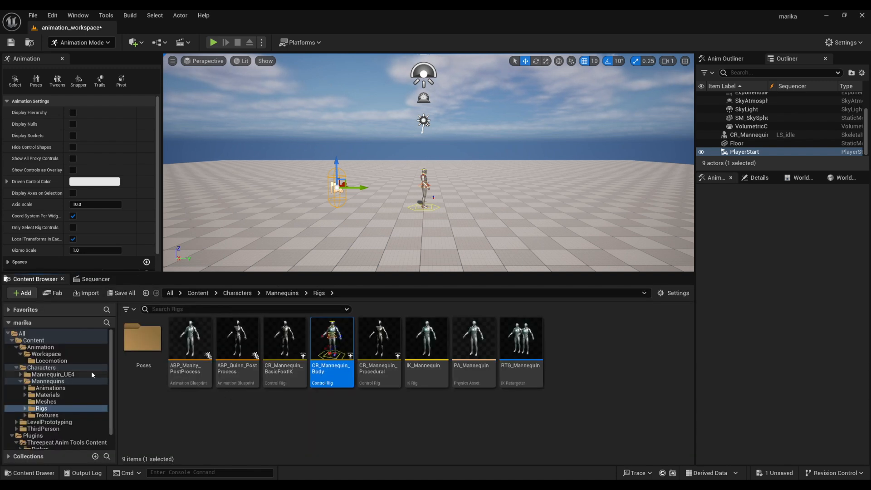
click(50, 360)
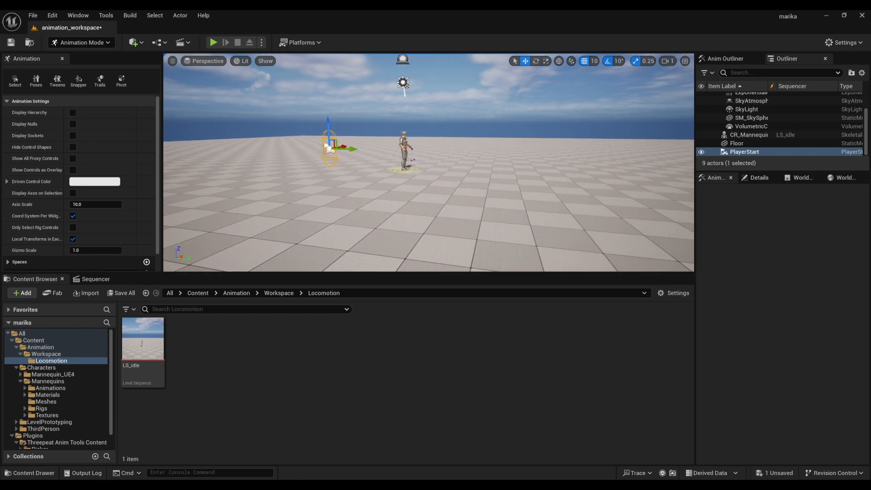
Enable Invert Middle Mouse Pan in Editor Preferences after searching 'invert'.
click(32, 15)
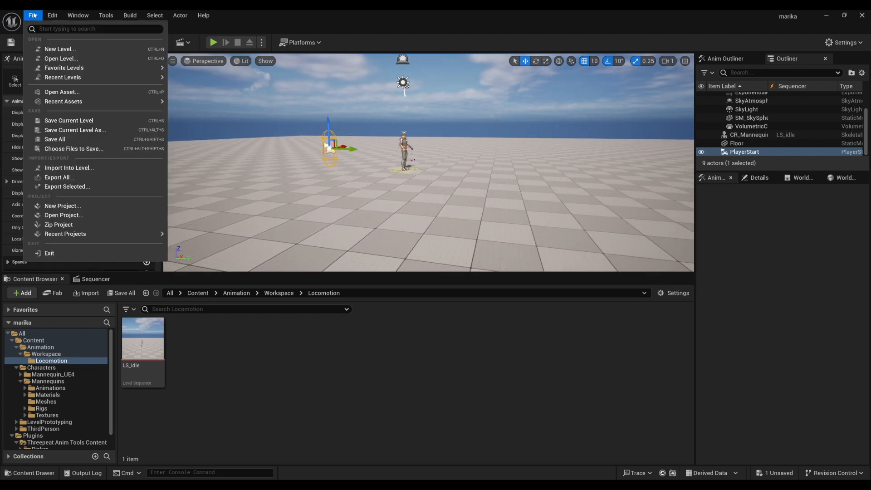
click(52, 15)
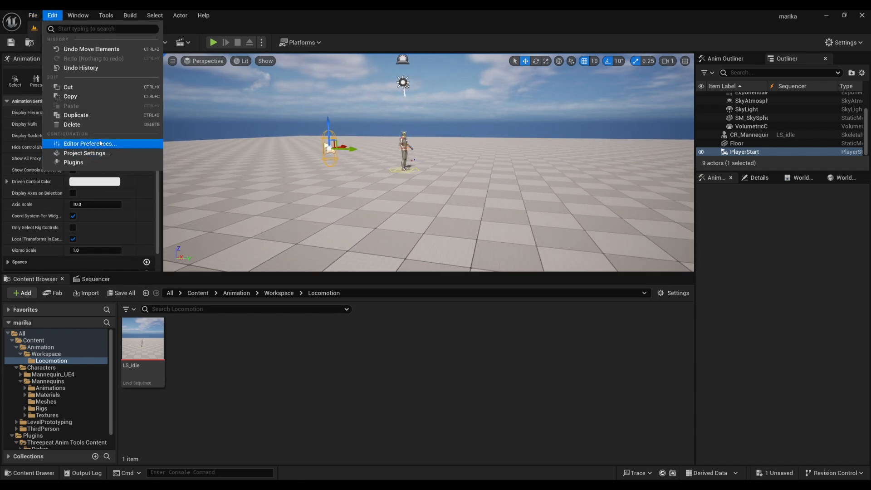
click(89, 143)
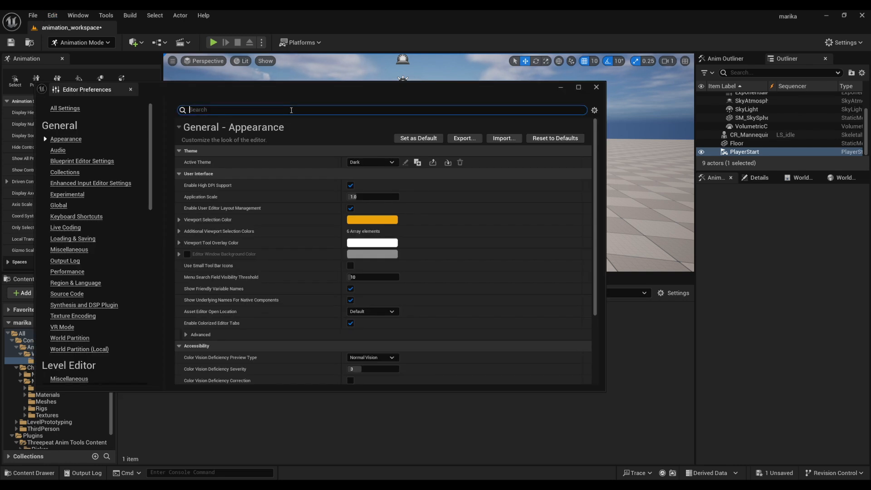
text(invert)
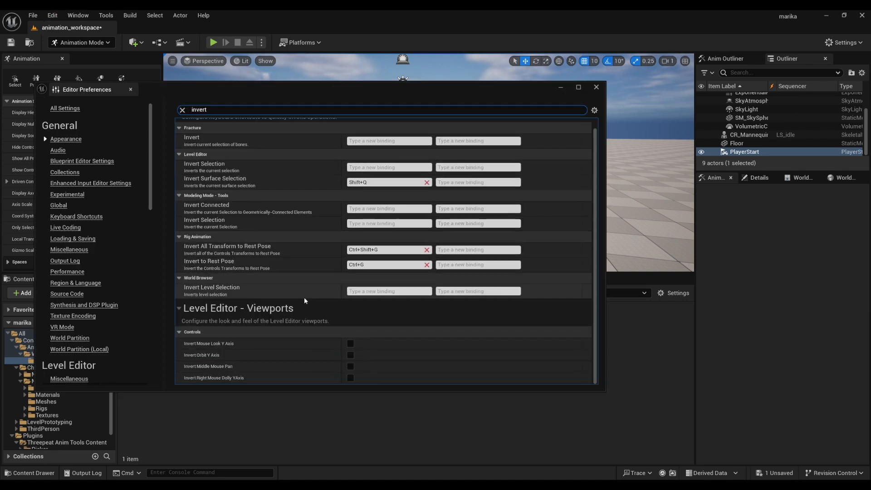
click(349, 366)
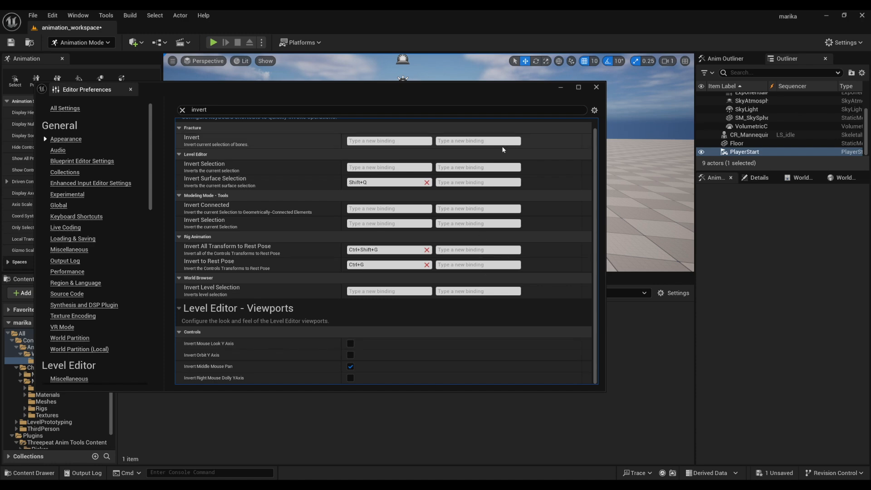
click(596, 88)
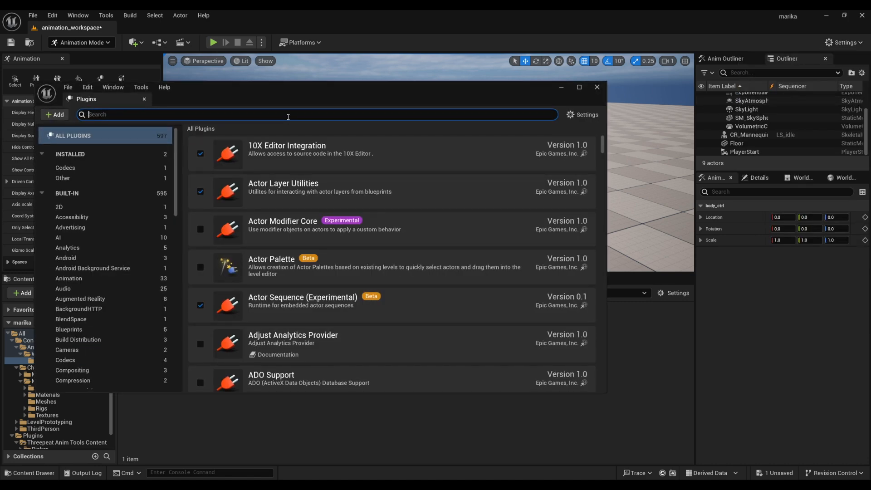
Tick the New TRS Gizmos plugin found by searching 'trs' and restart the editor.
text(trs)
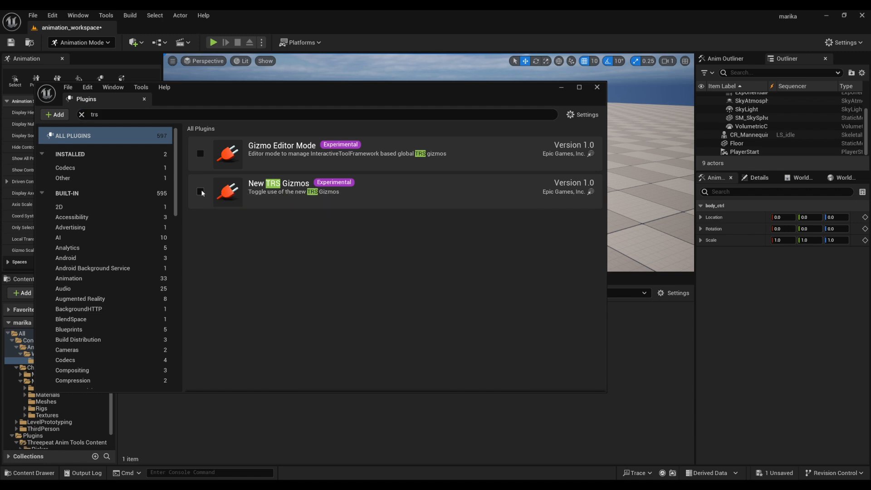
click(200, 191)
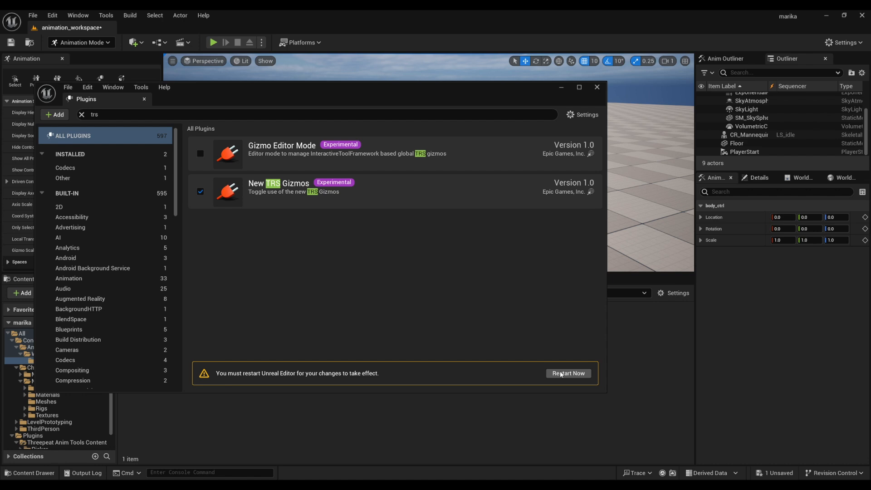
click(567, 373)
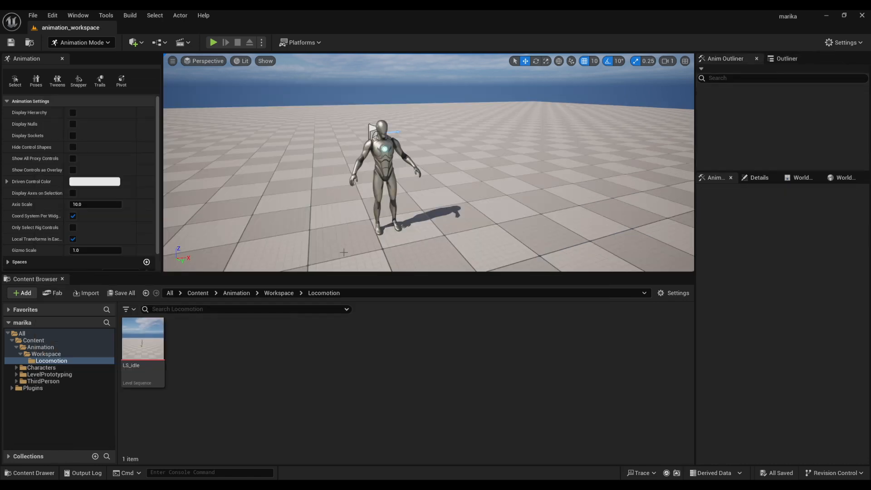
Confirm Enable New Gizmos in Editor Preferences via a 'tr' search, then open LS_idle.
click(32, 15)
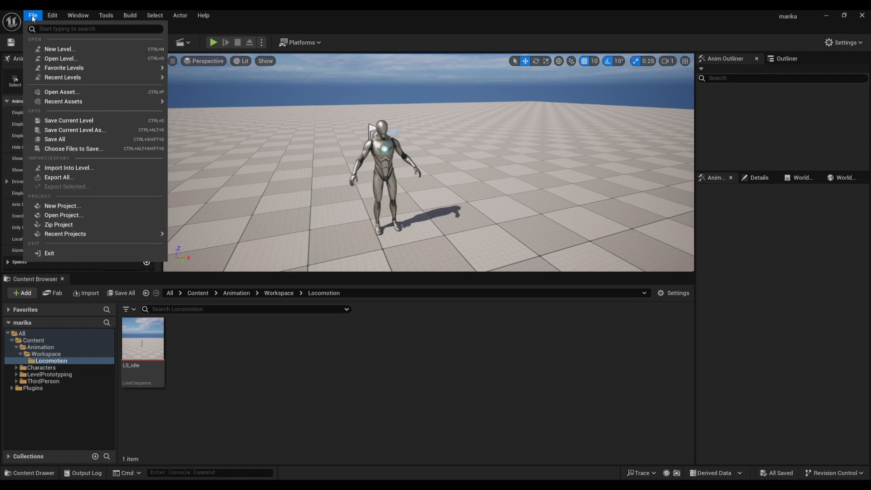
click(52, 15)
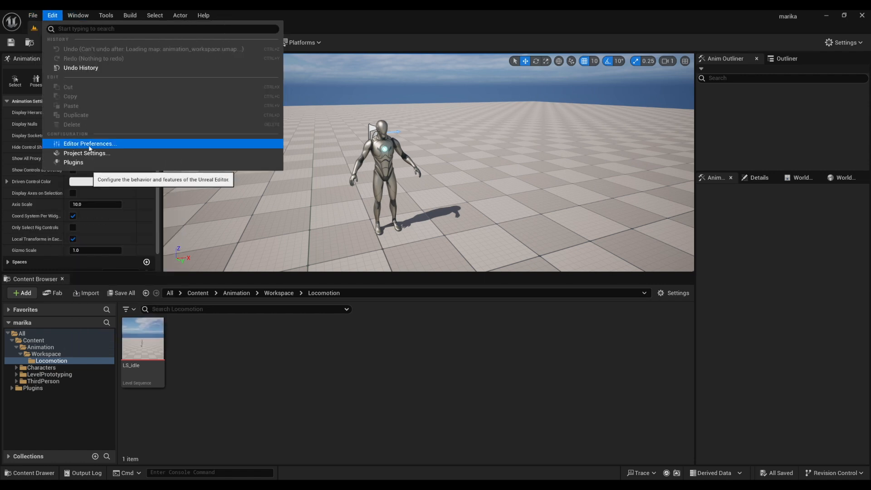
click(296, 169)
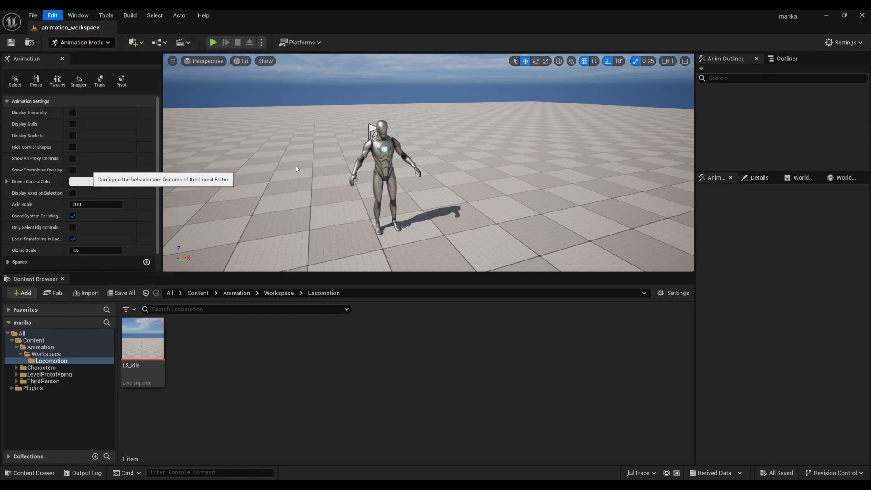
text(trs)
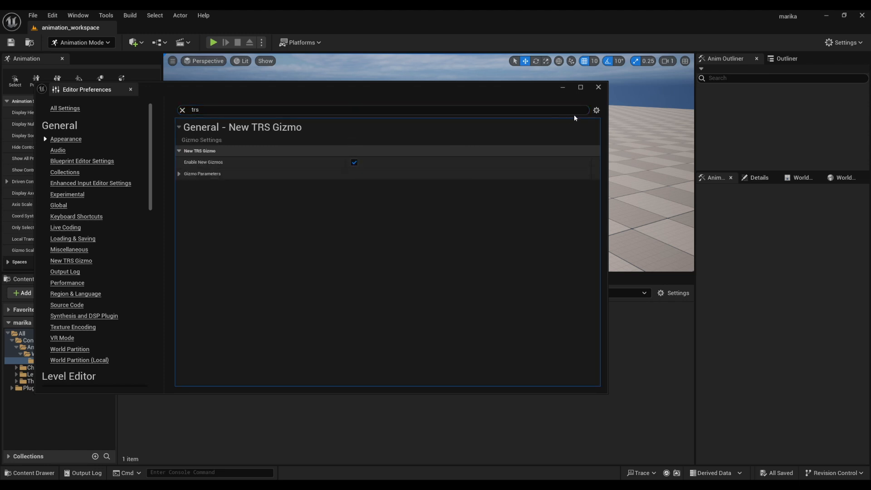
click(598, 86)
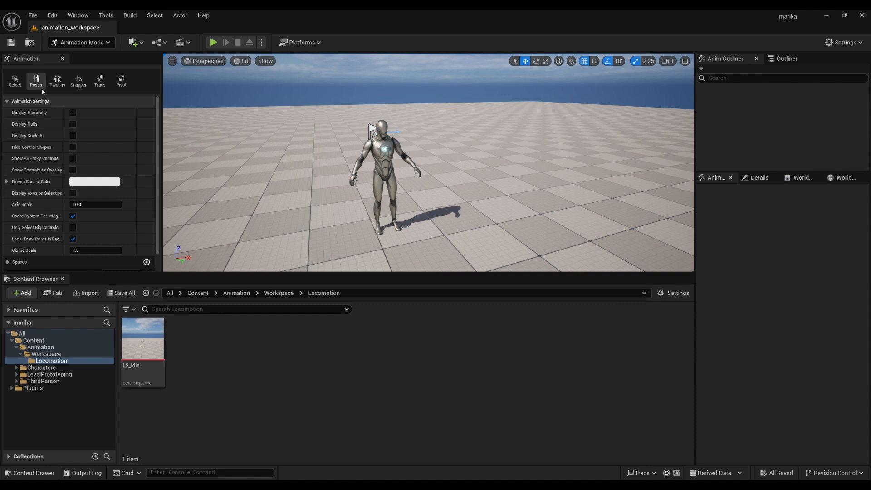
double_click(143, 338)
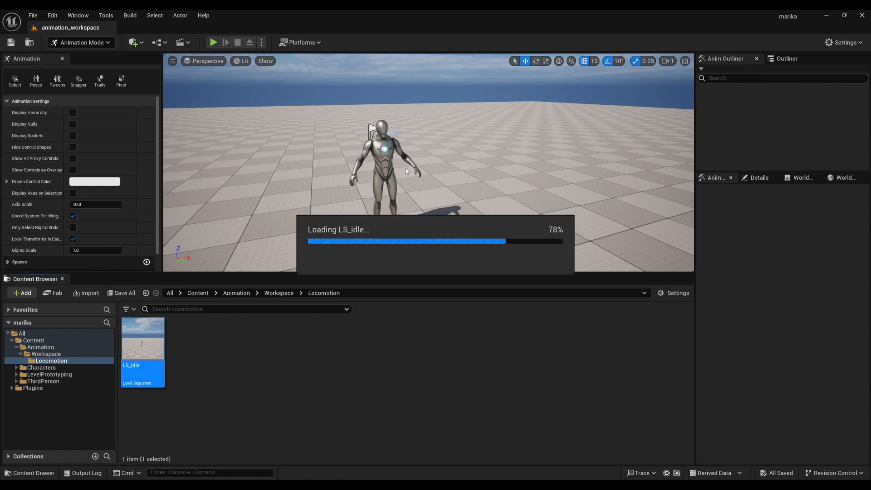
Open LS_idle in Sequencer and switch the editor mode to Animation.
double_click(143, 337)
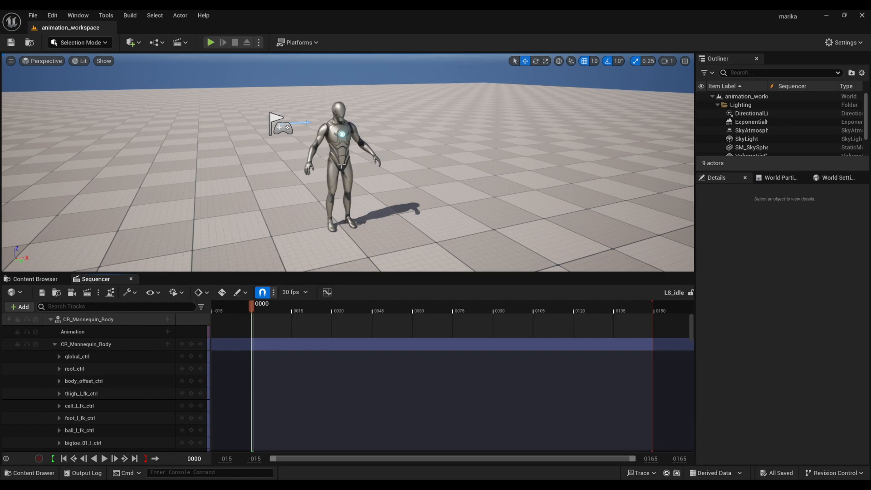
click(77, 43)
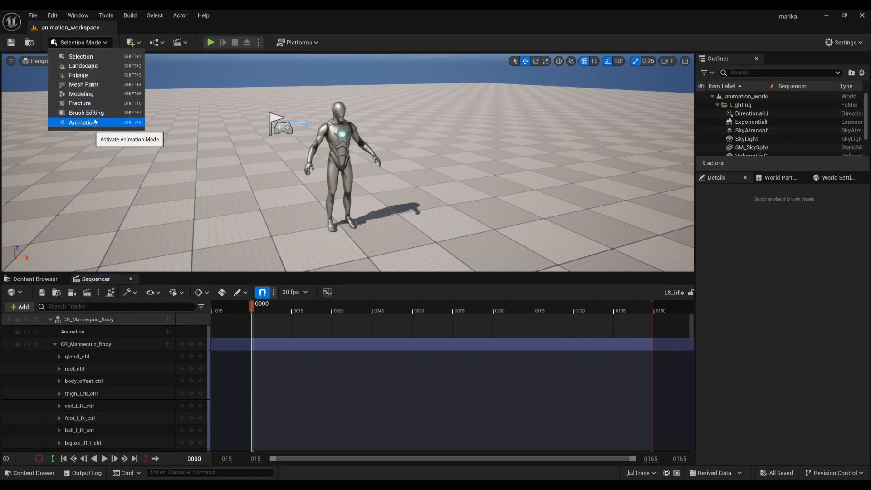
click(82, 121)
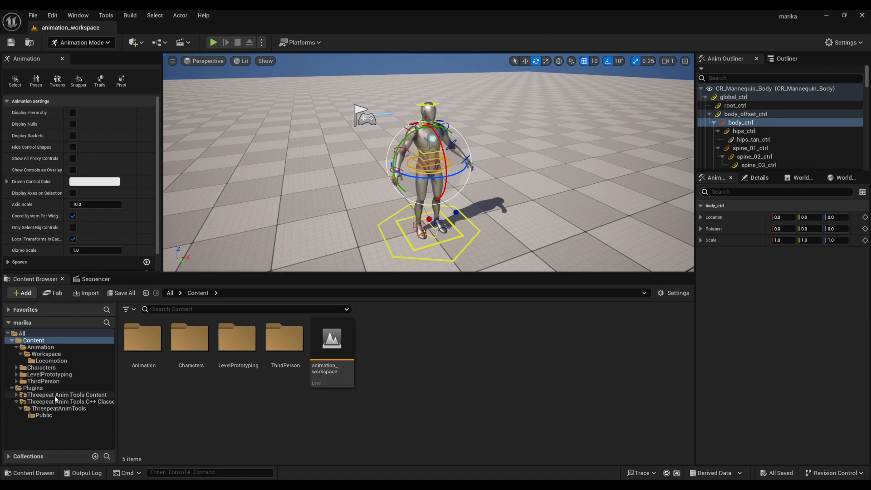
Run the ThreepeatAnimTools_CR_Picker editor utility widget from the plugin's Picker folder.
click(65, 394)
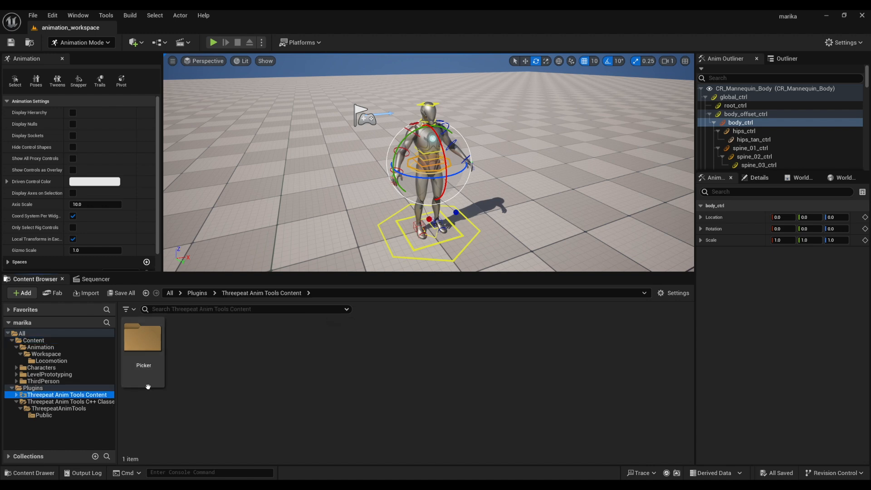
double_click(143, 339)
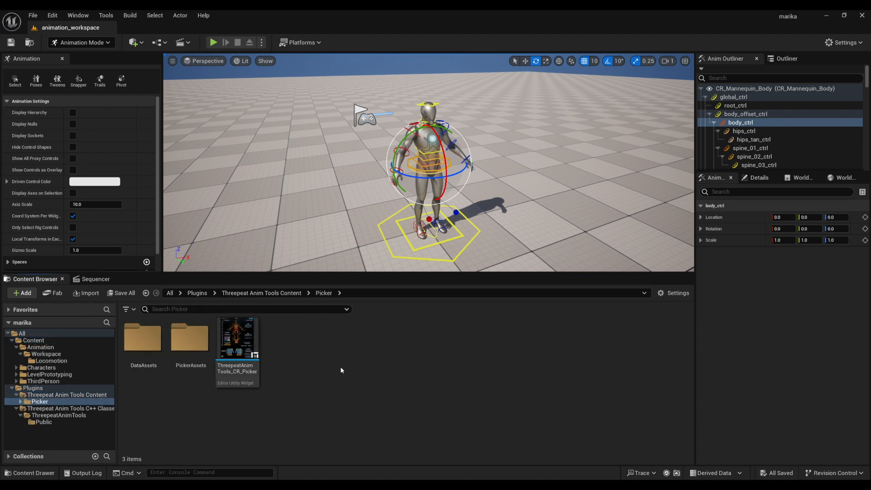
mouse_move(236, 339)
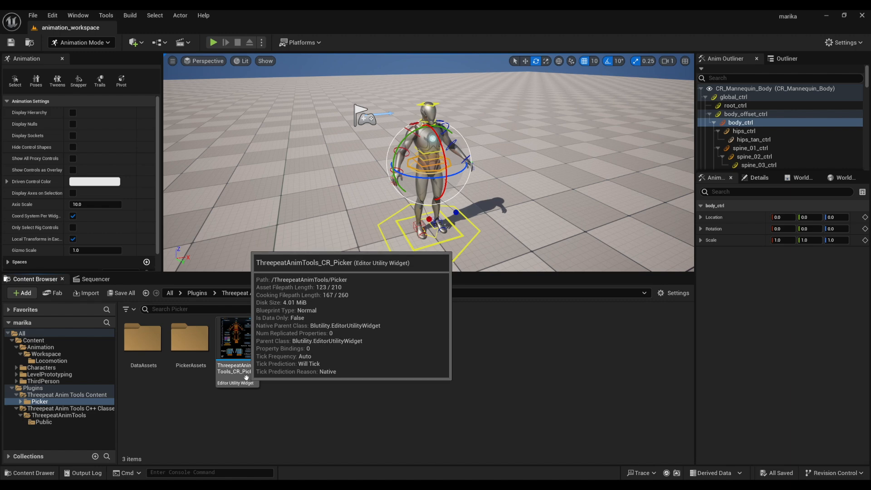
right_click(234, 338)
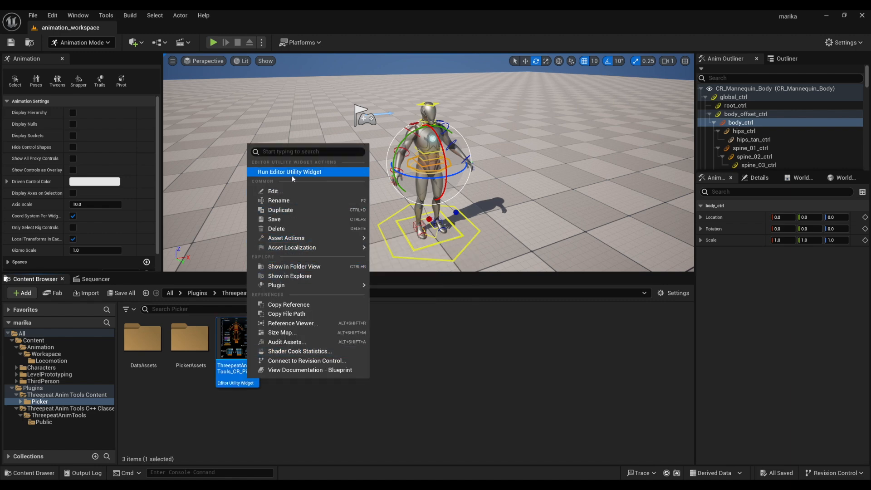
click(289, 171)
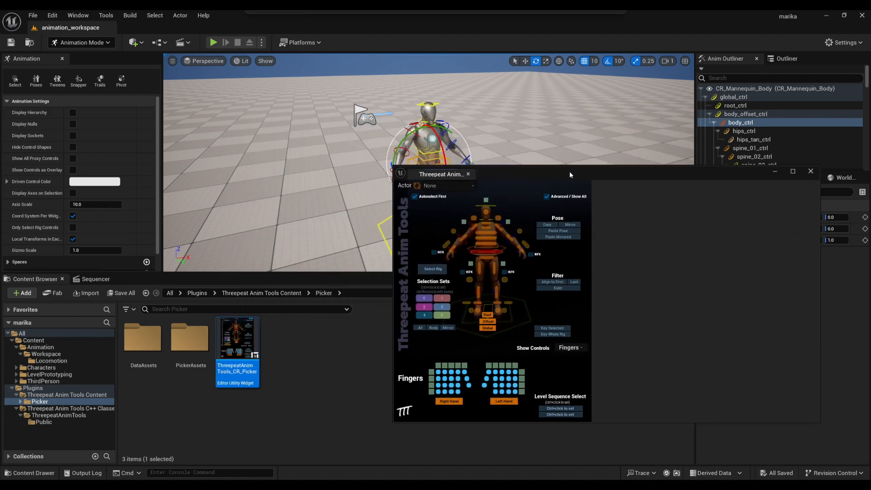
Assign CR_Mannequin_Body as the picker's actor and return to the main editor.
click(414, 196)
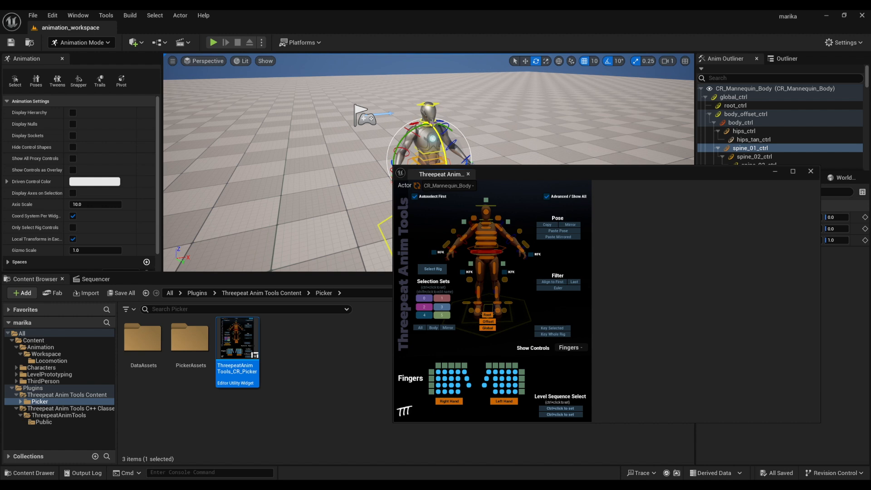
click(424, 298)
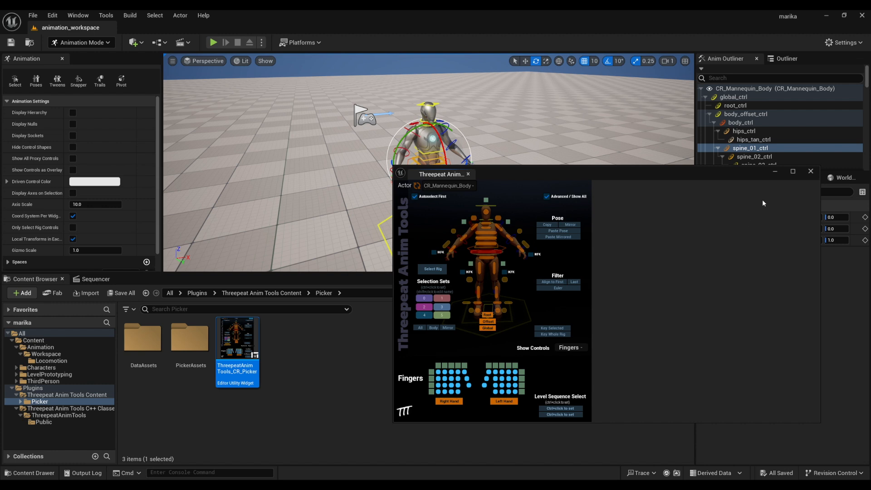
click(810, 171)
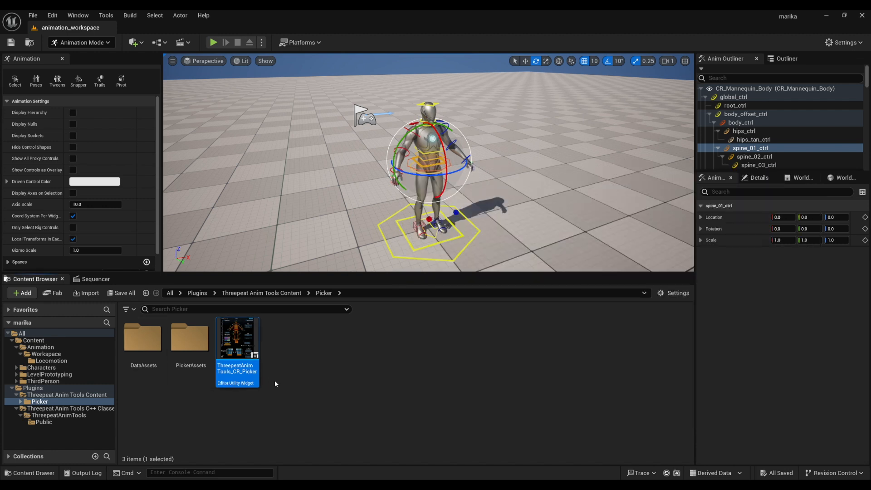
Open Editor Preferences > Keyboard Shortcuts and search for 'normalized' to find Normalized View Mode.
click(33, 15)
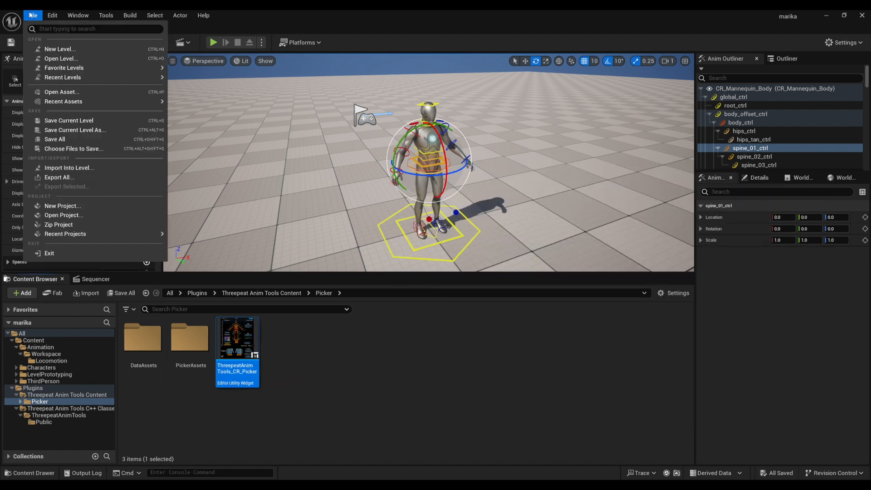
click(52, 15)
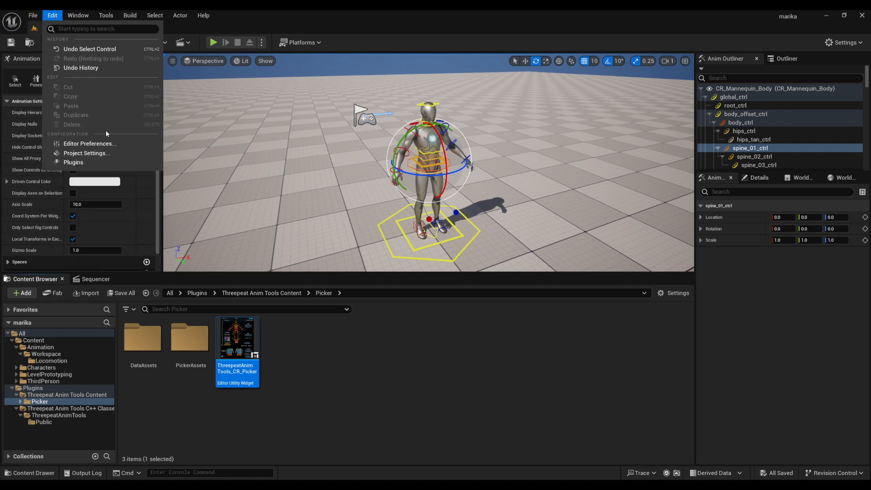
click(90, 143)
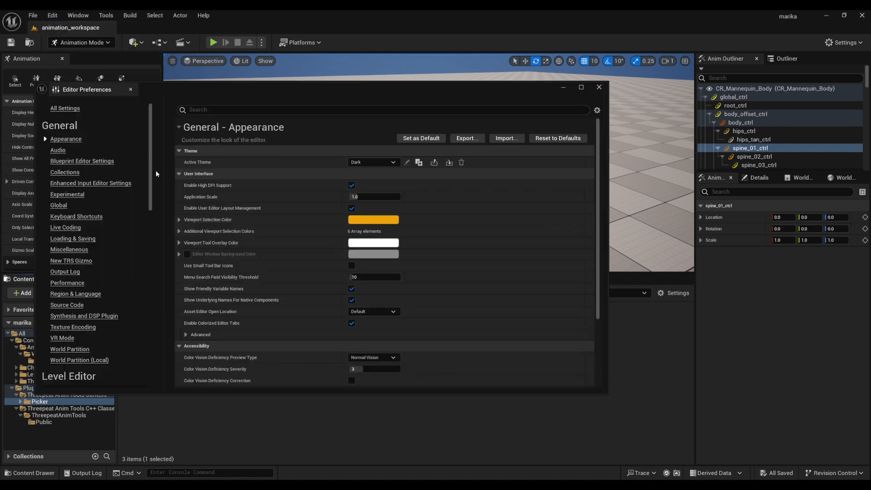
click(76, 217)
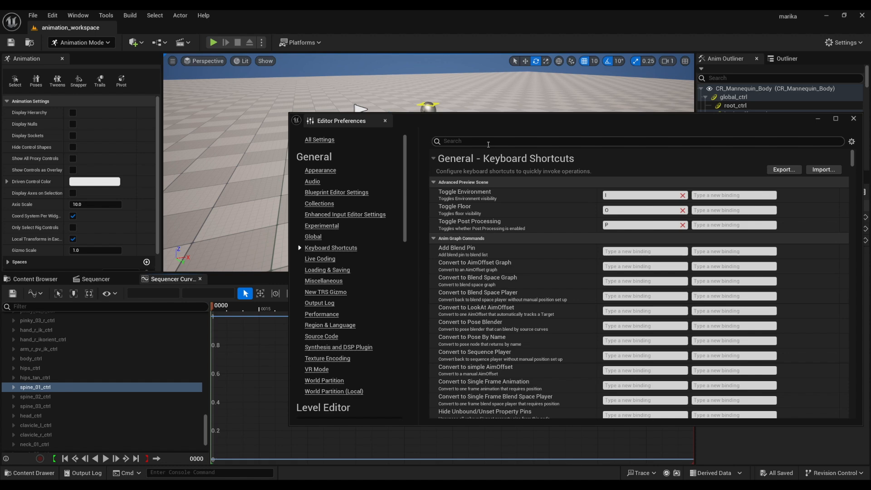
click(320, 170)
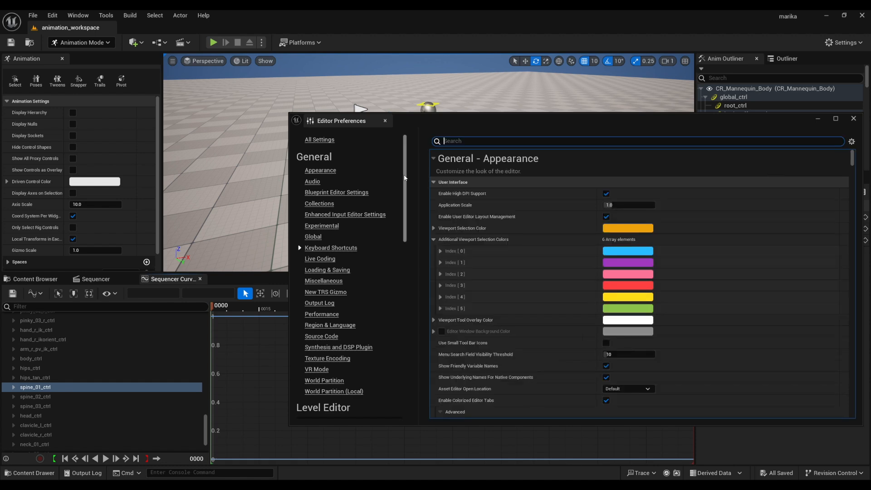
text(normalized)
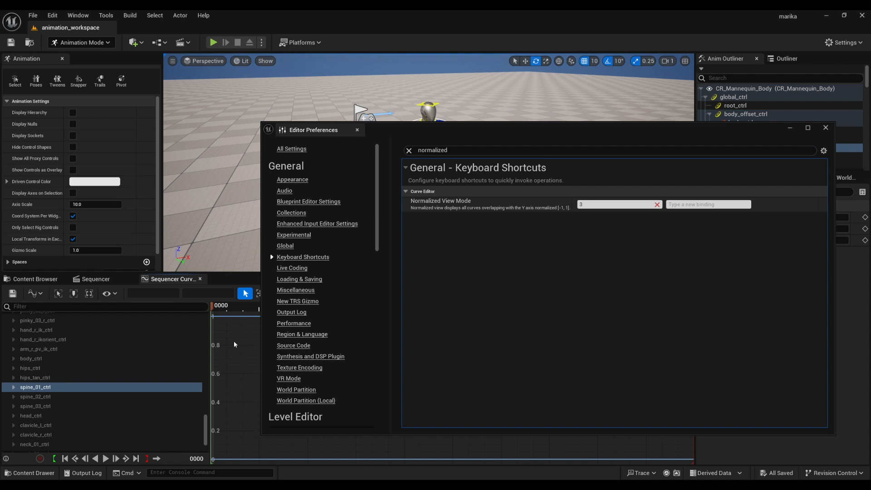
mouse_move(498, 281)
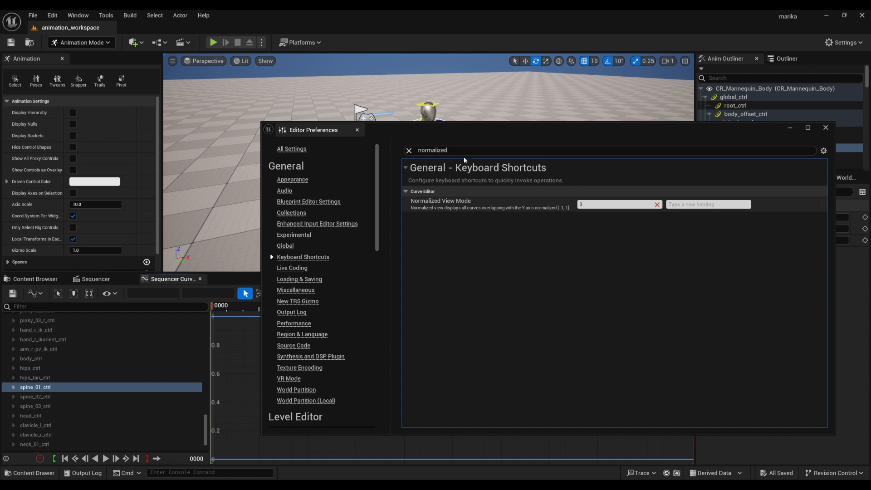
Browse the 'next key' and 'sequencer' shortcuts, close Editor Preferences, and set the playhead to frame 67.
text(next key)
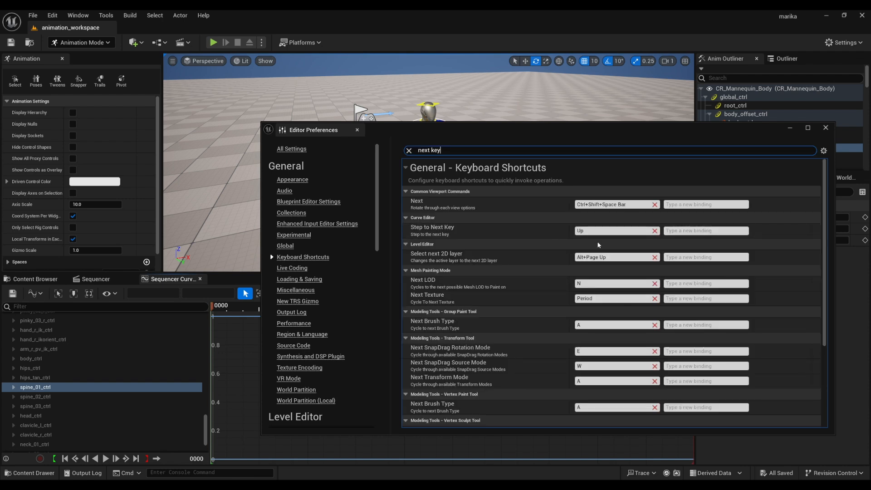
scroll(down, 3)
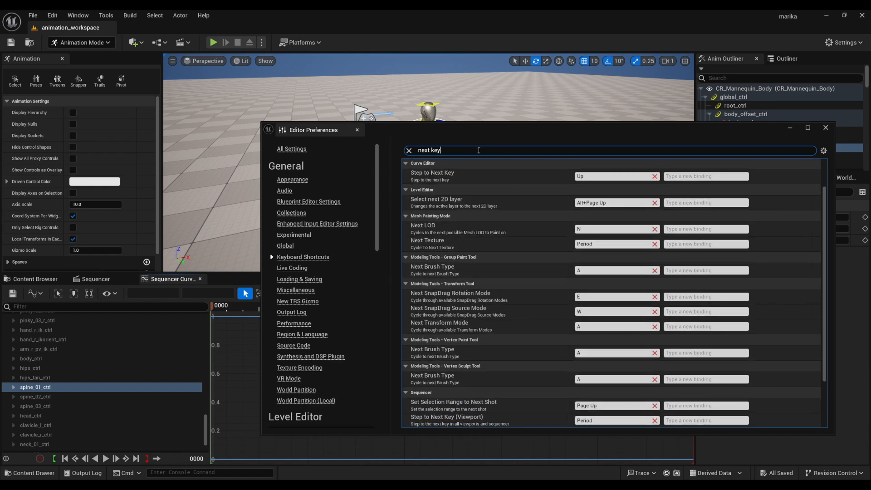
text(sequencer)
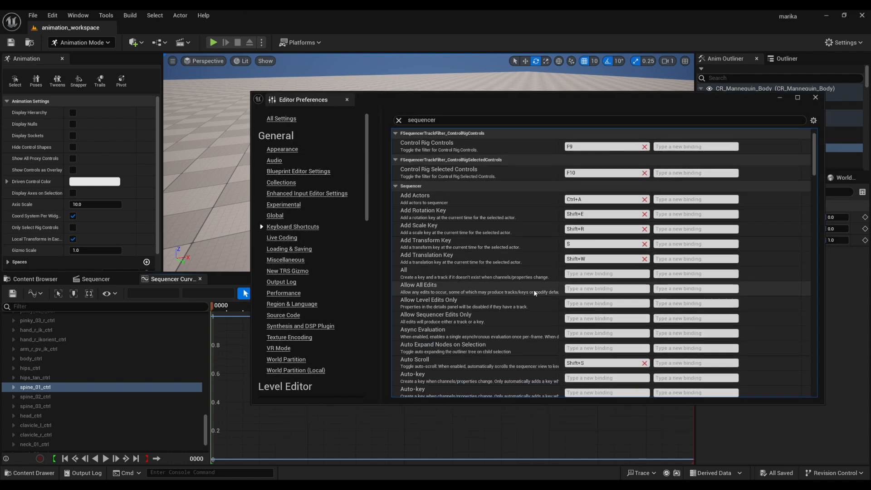
scroll(down, 3)
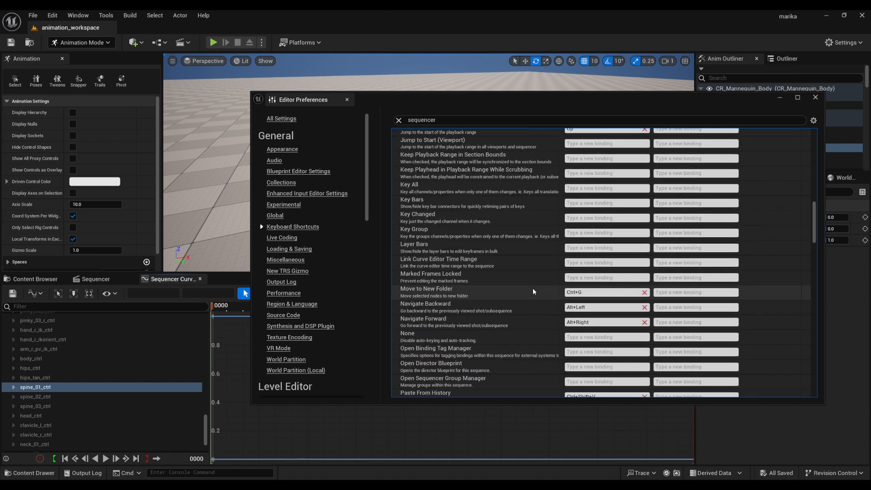
click(346, 99)
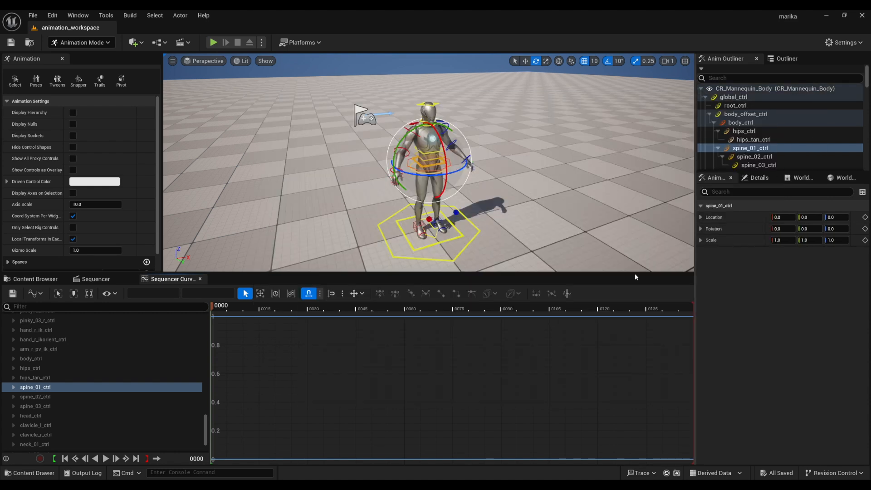
click(427, 305)
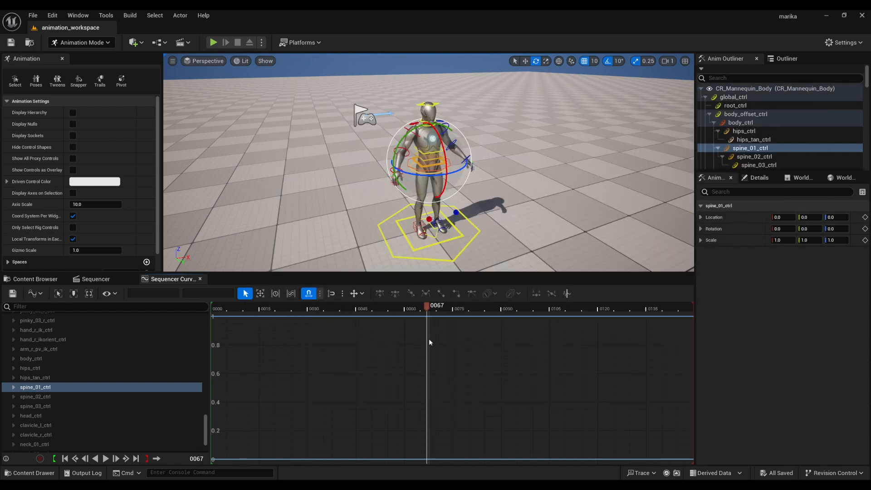